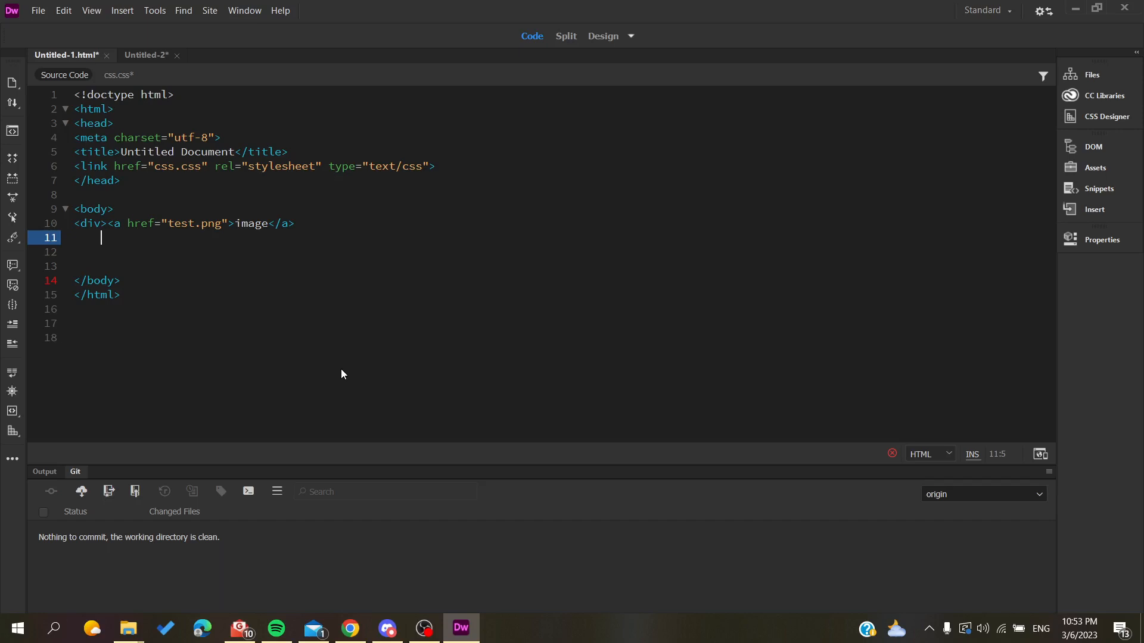
{"action": "mouse_move", "coordinate": [271, 243]}
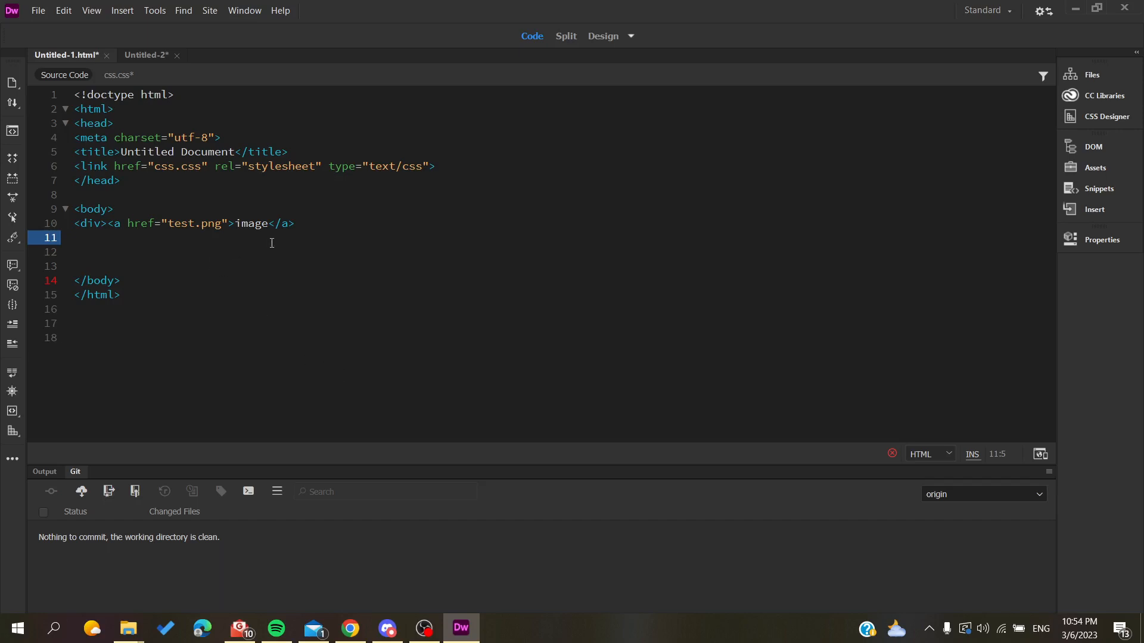
{"action": "mouse_move", "coordinate": [299, 224]}
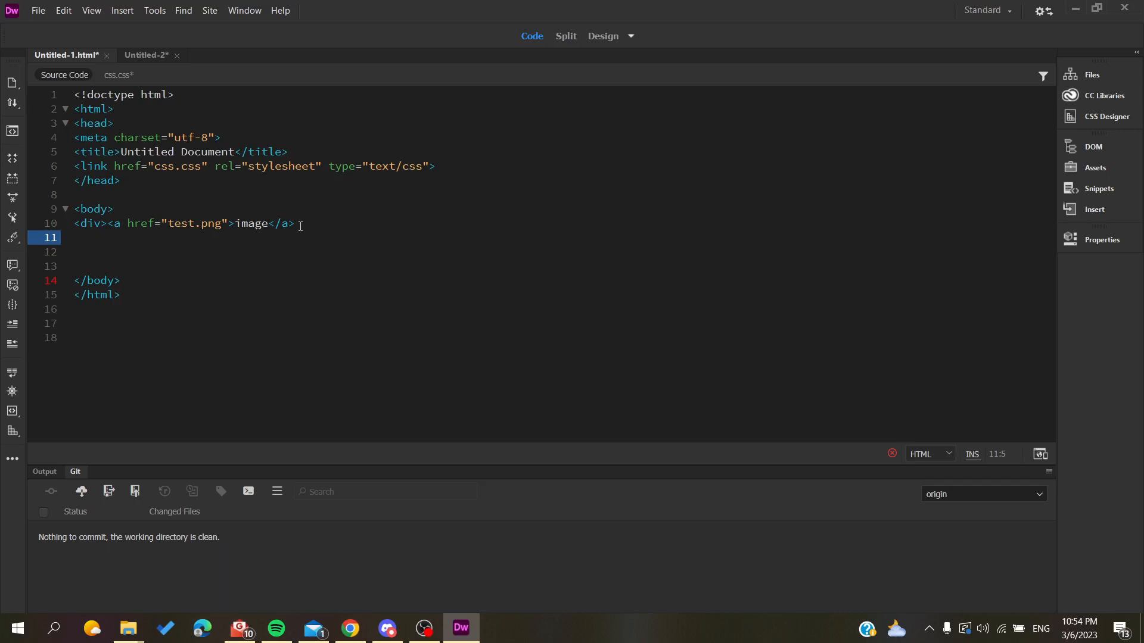
{"action": "mouse_move", "coordinate": [181, 231]}
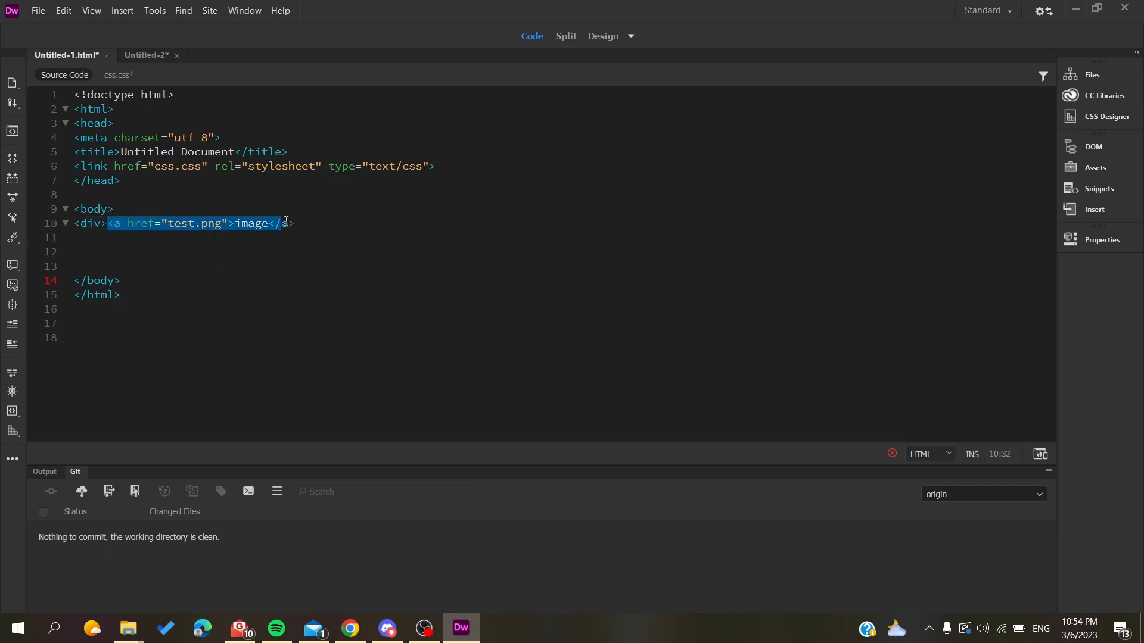
Step: Open the Properties panel from the Window menu to show the image link's properties
{"action": "type", "text": "a>"}
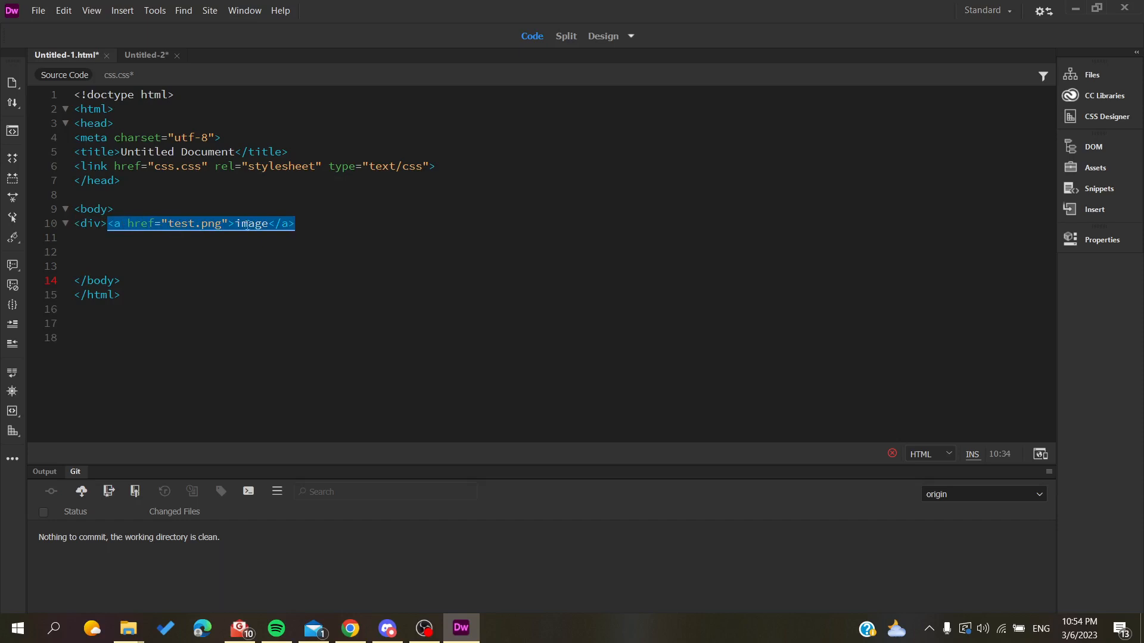
{"action": "mouse_move", "coordinate": [372, 228]}
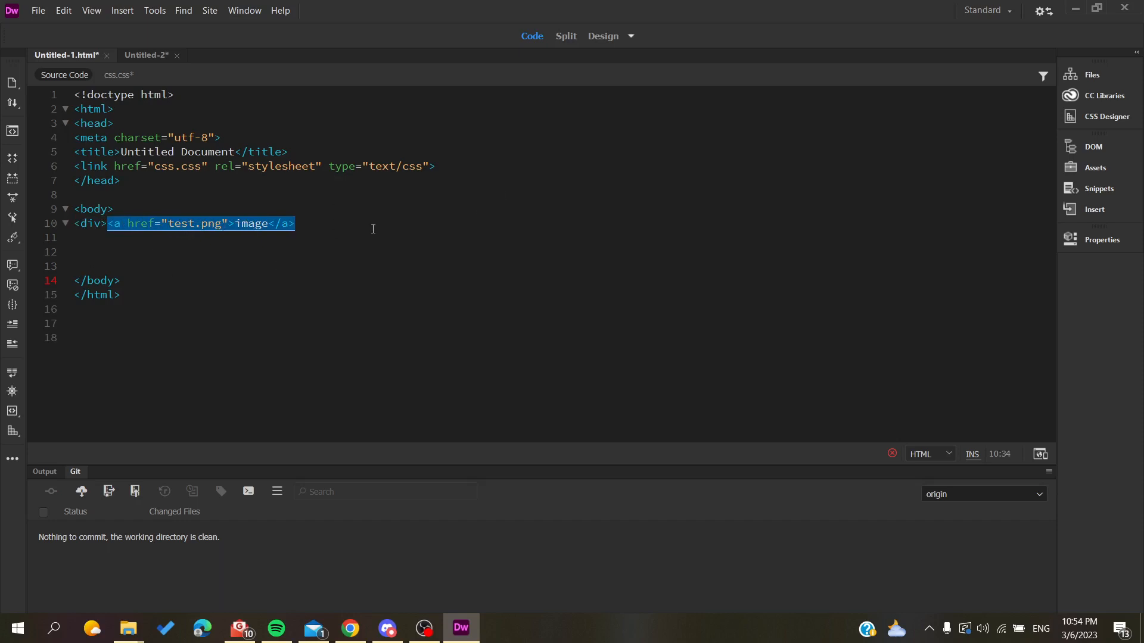
{"action": "mouse_move", "coordinate": [1101, 240]}
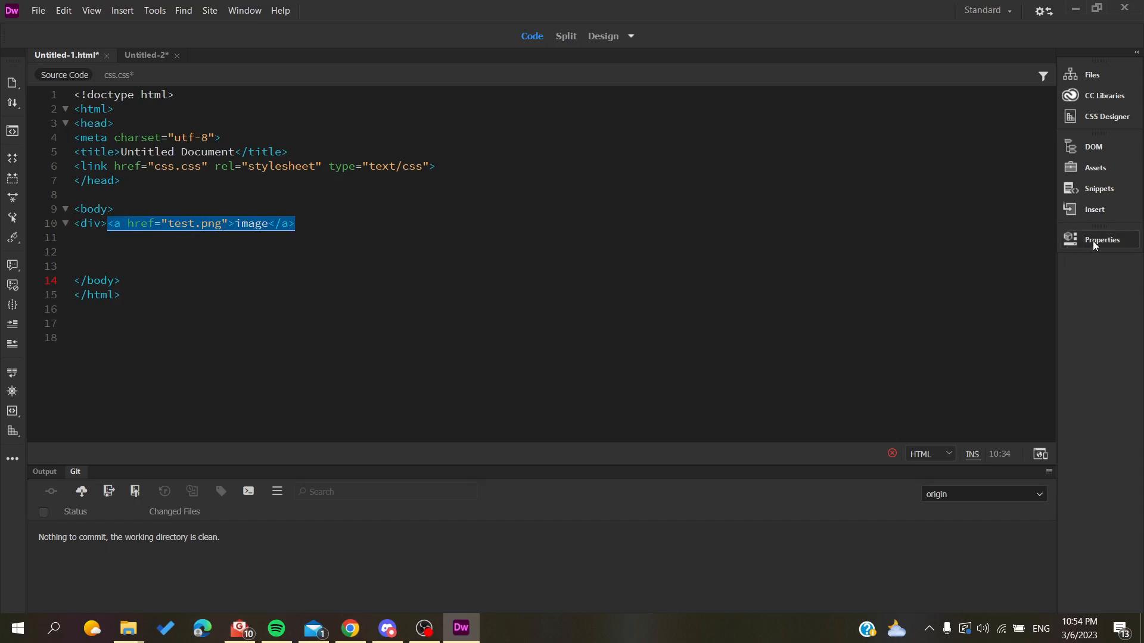
{"action": "mouse_move", "coordinate": [263, 7]}
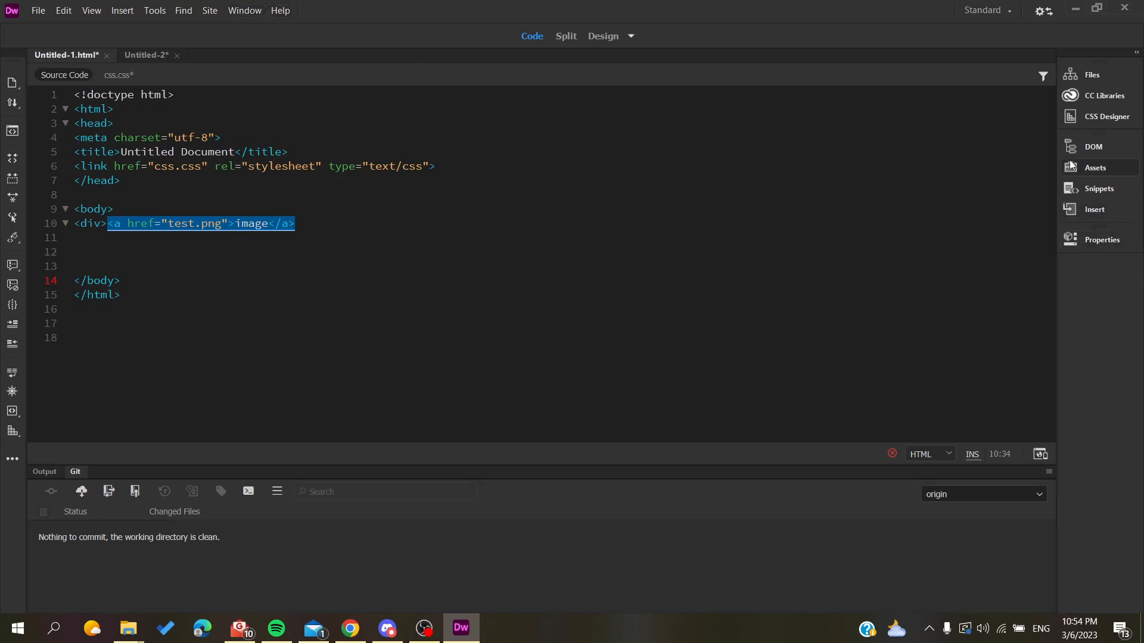
{"action": "left_click", "coordinate": [244, 10]}
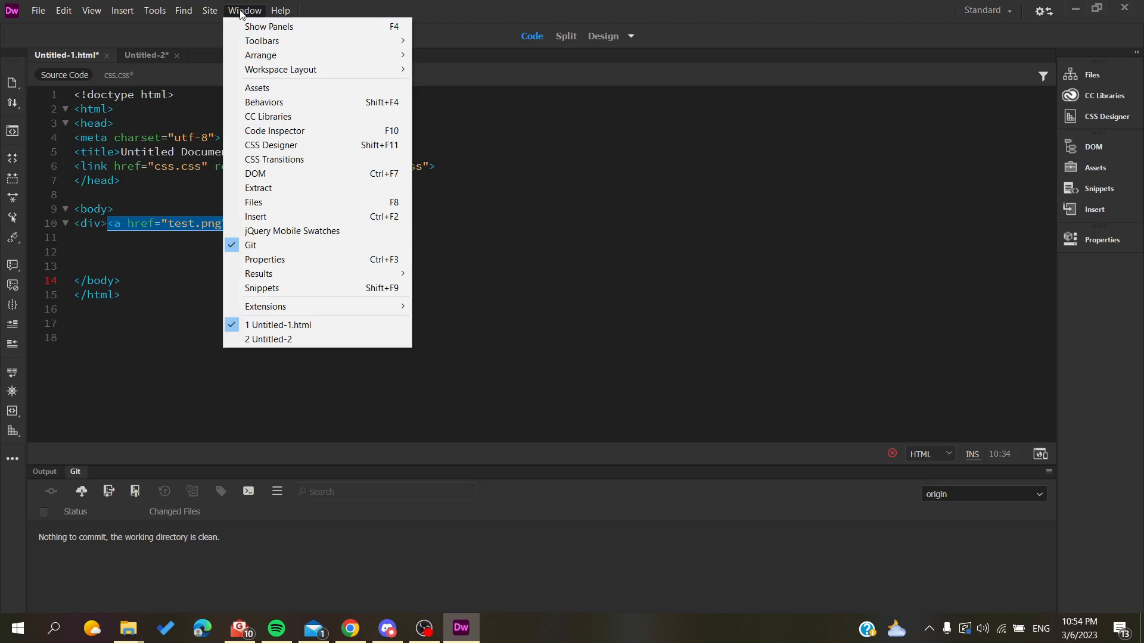
{"action": "mouse_move", "coordinate": [264, 260]}
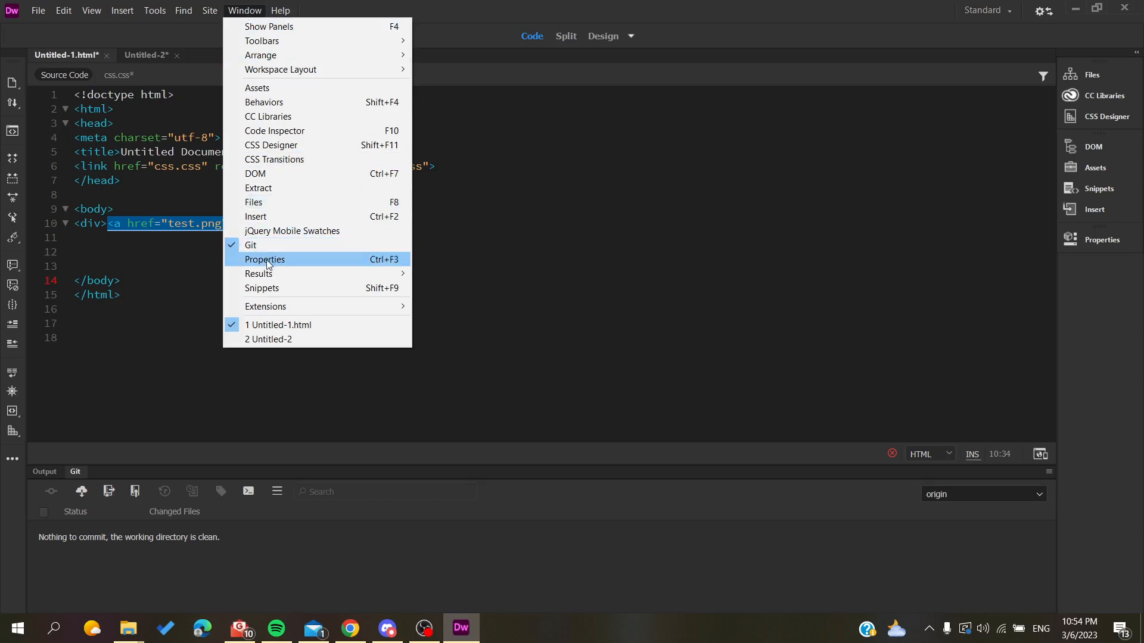
{"action": "left_click", "coordinate": [264, 259]}
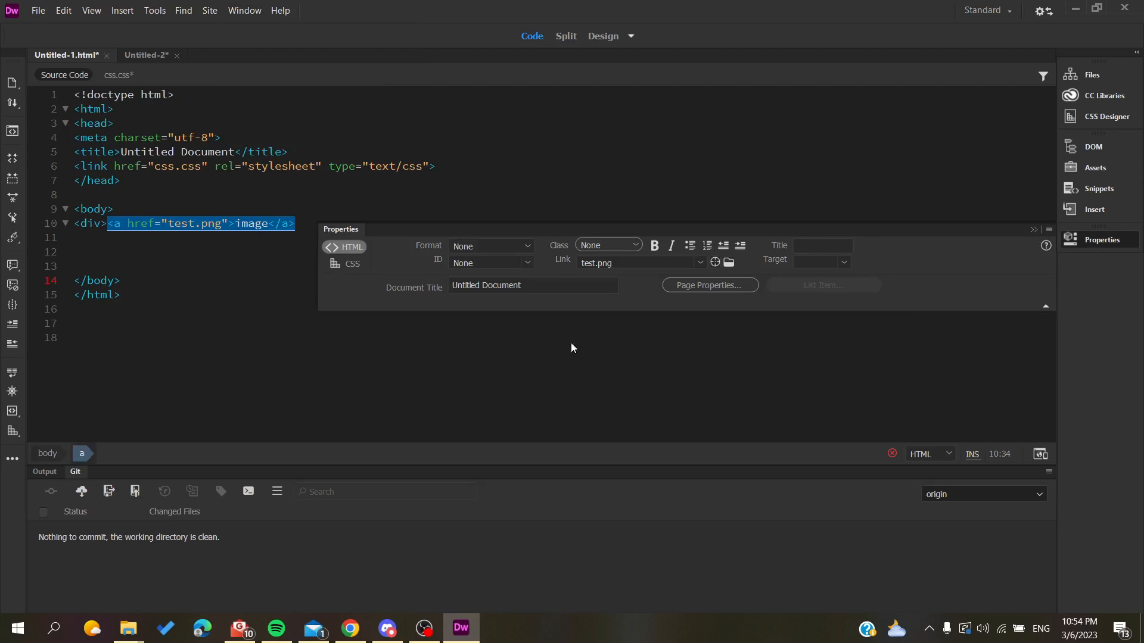
{"action": "mouse_move", "coordinate": [493, 239]}
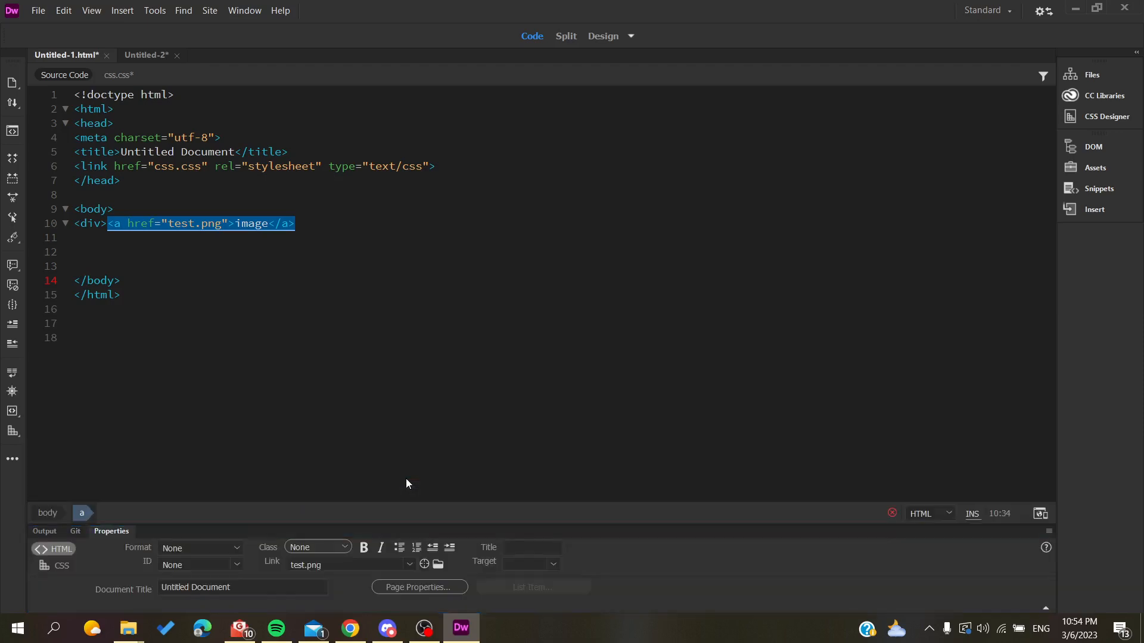
{"action": "mouse_move", "coordinate": [201, 588]}
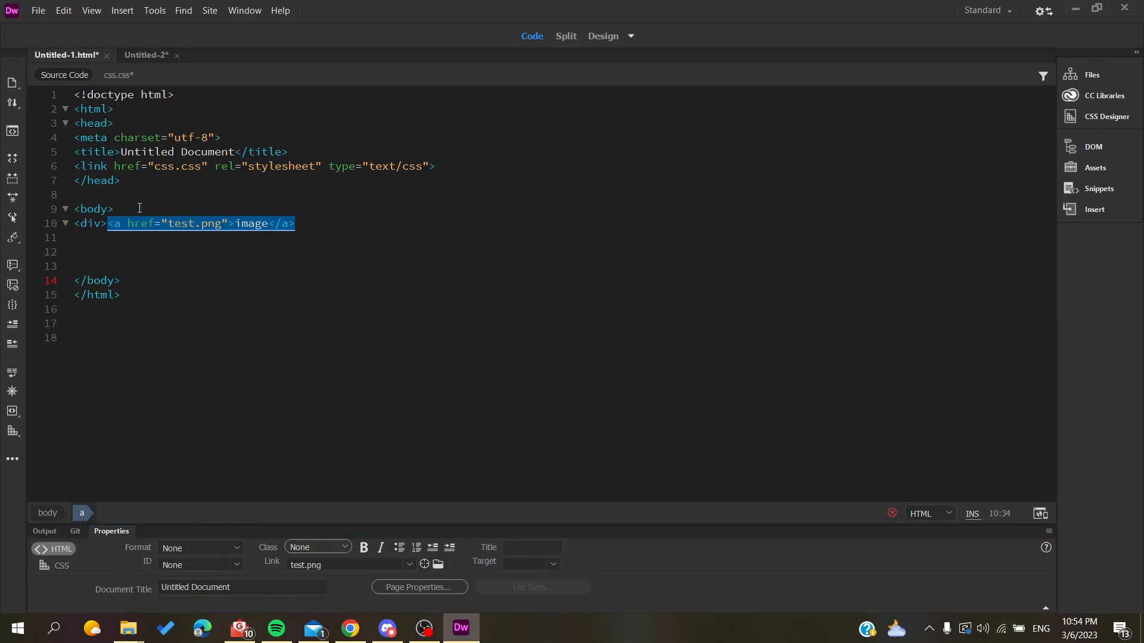
{"action": "mouse_move", "coordinate": [188, 568]}
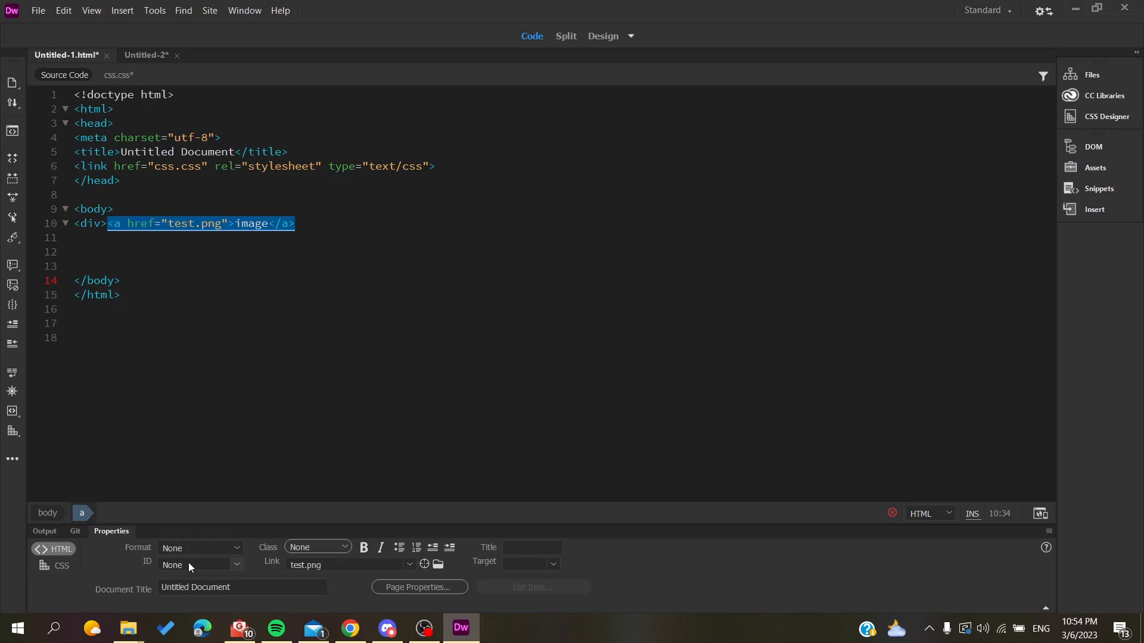
{"action": "mouse_move", "coordinate": [181, 571]}
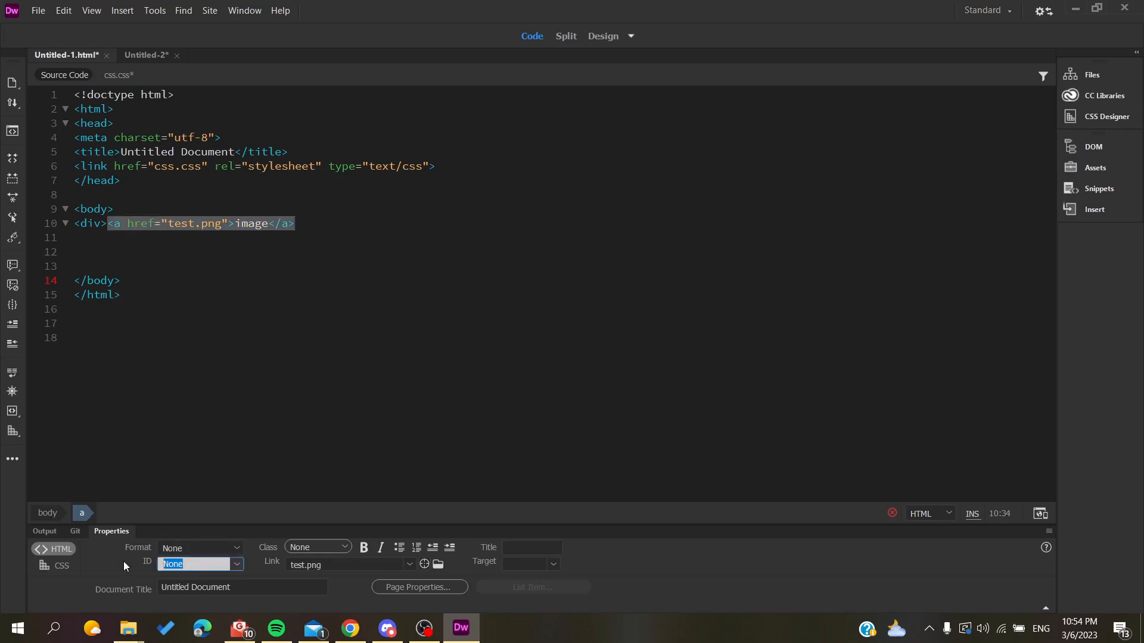
Step: Set the image link's ID to 'anchor' in the Properties panel
{"action": "type", "text": "to"}
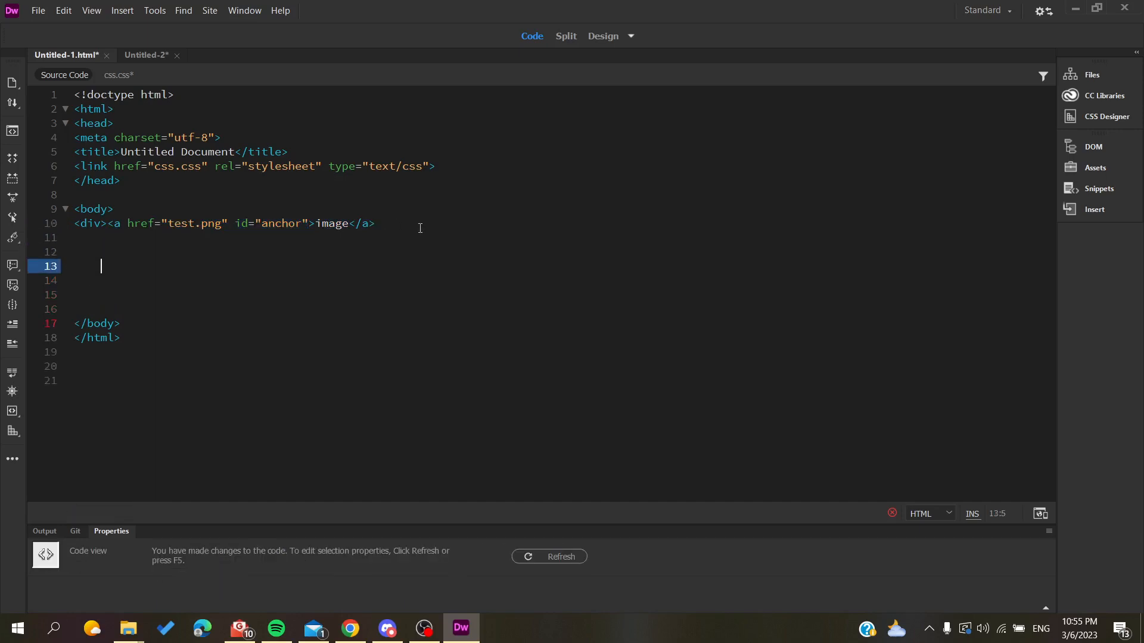
Step: Remove the extra blank lines and add a <br> tag below the image link
{"action": "key", "text": "Backspace"}
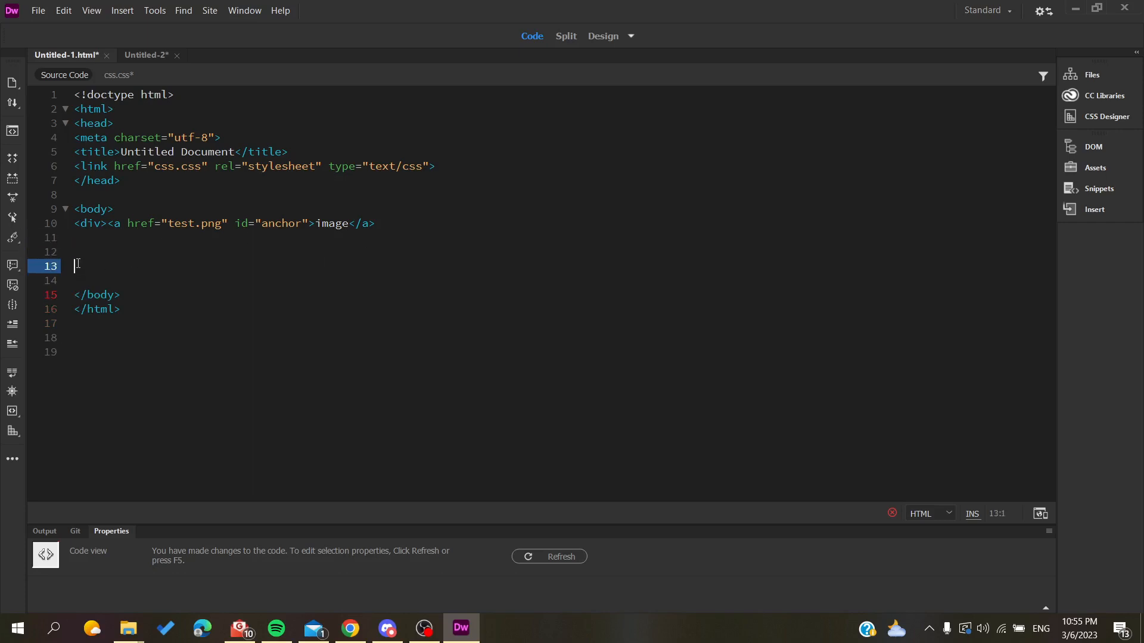
{"action": "mouse_move", "coordinate": [88, 256]}
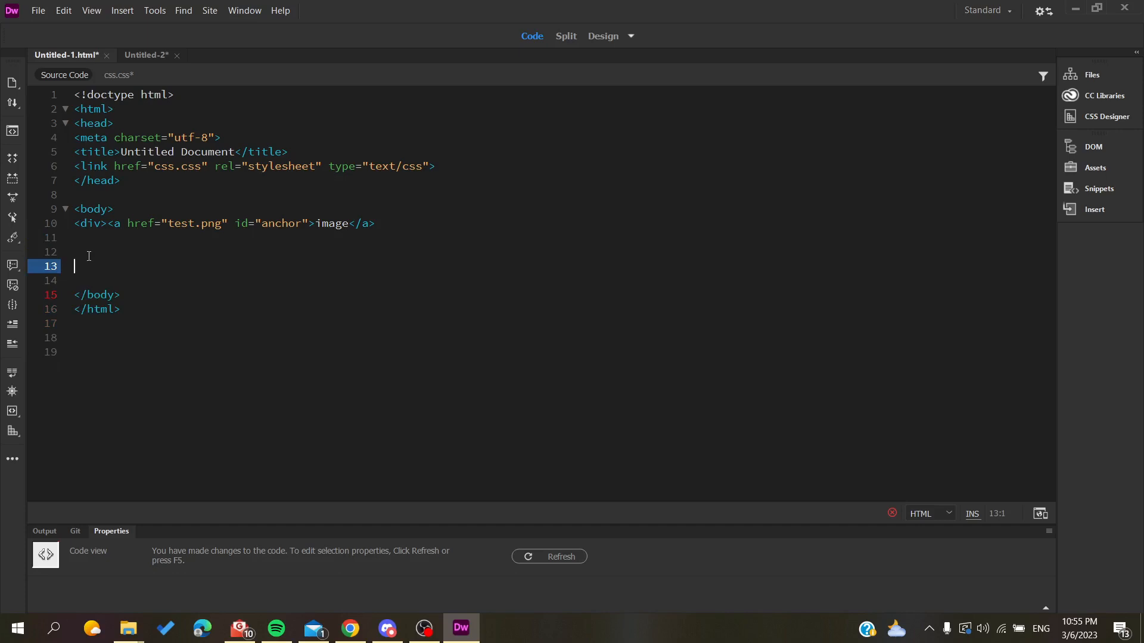
{"action": "type", "text": "<b"}
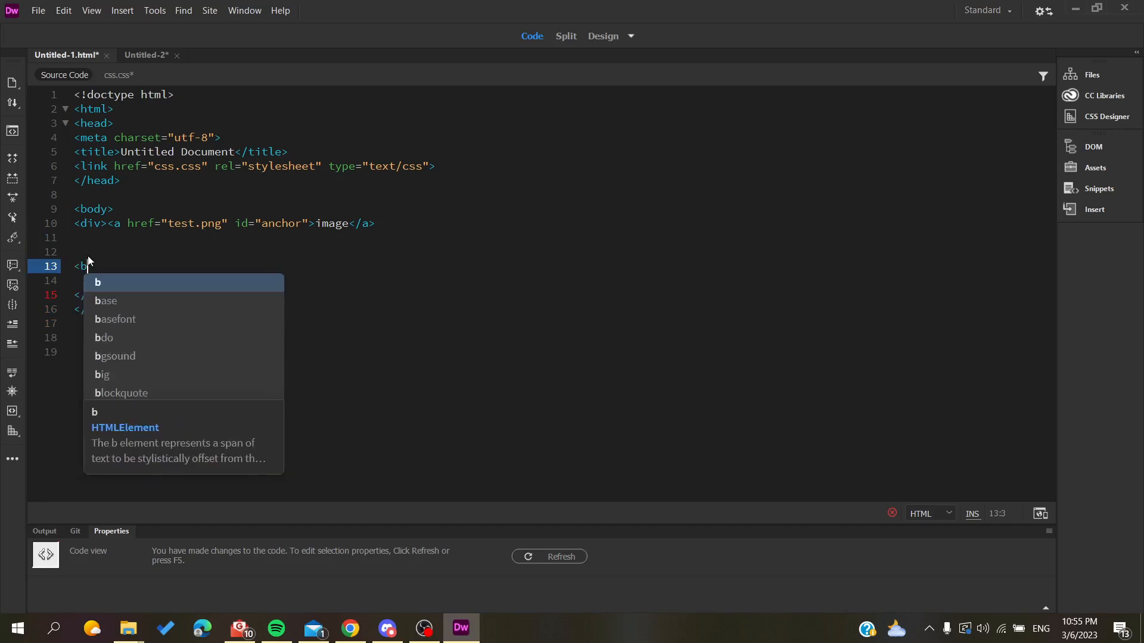
{"action": "type", "text": "r"}
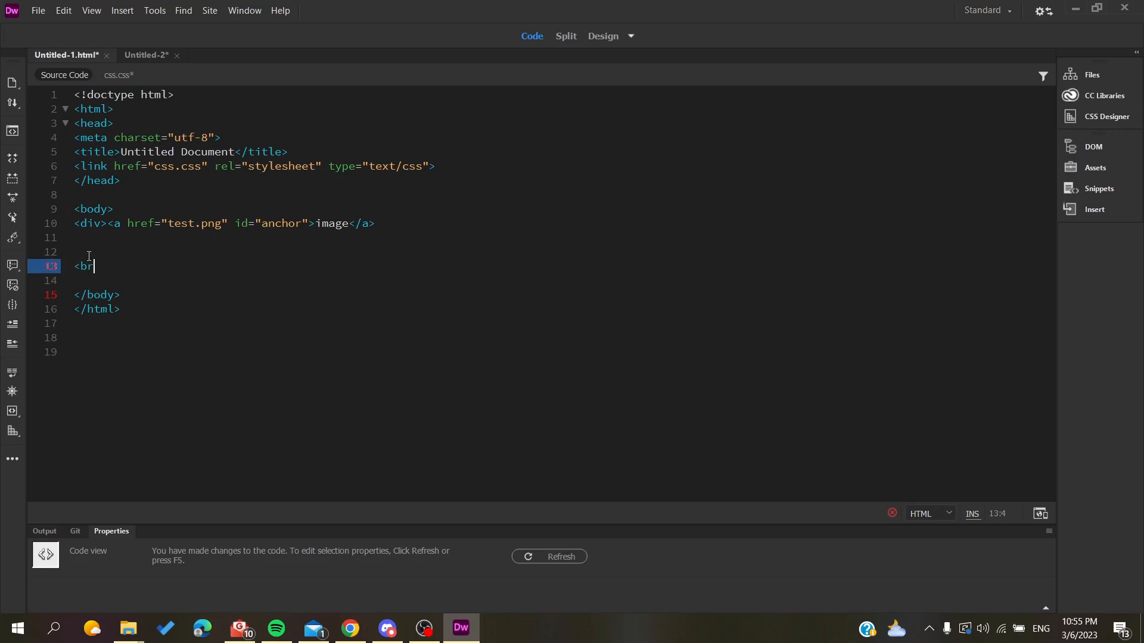
{"action": "type", "text": "> a"}
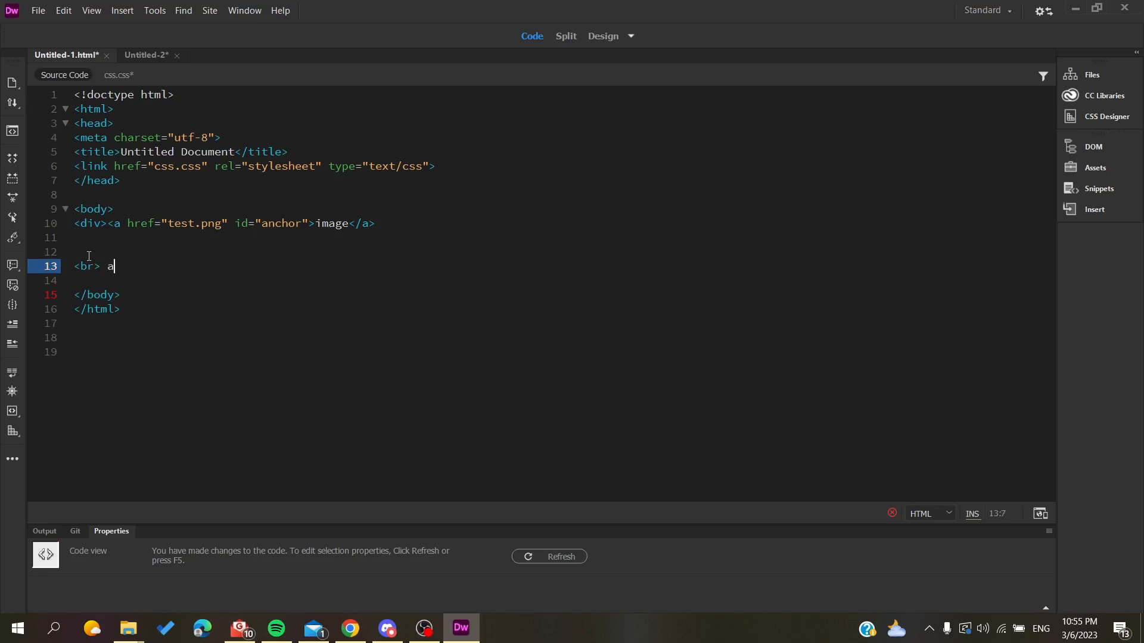
{"action": "key", "text": "Backspace"}
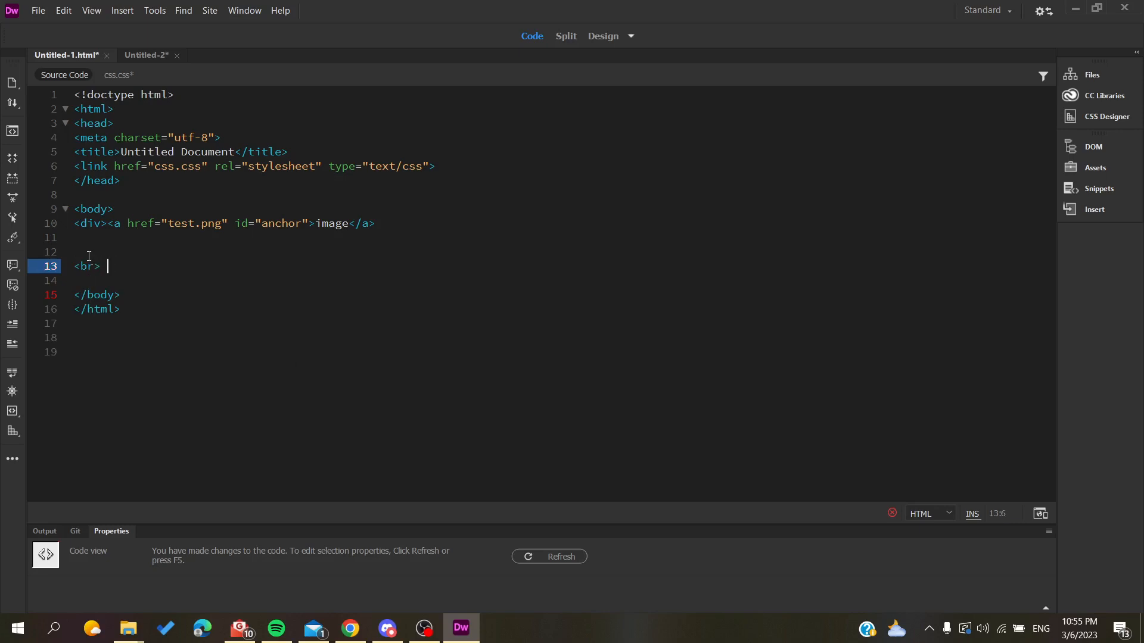
Step: Type 'anchor-test' followed by a second <br> and the closing </div> tag
{"action": "type", "text": "anchor"}
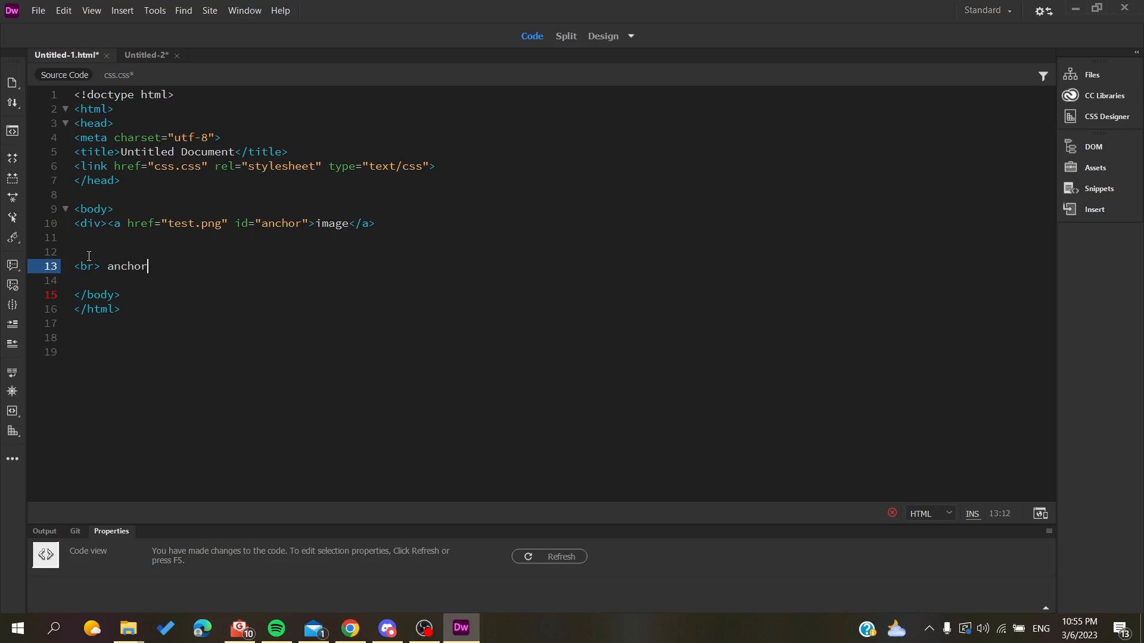
{"action": "type", "text": "-test"}
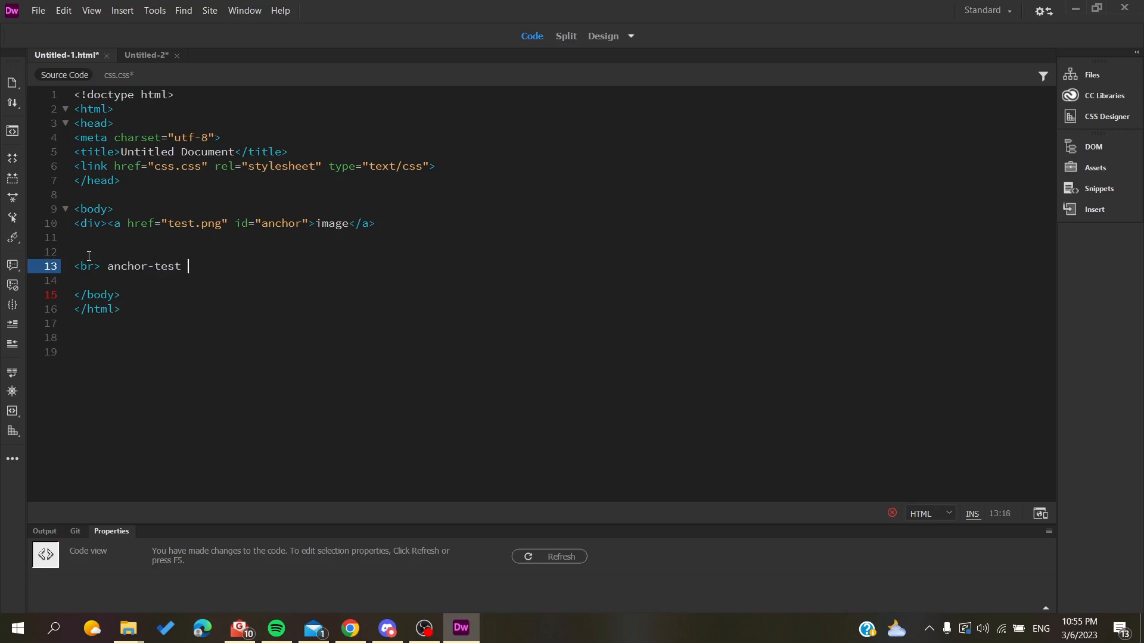
{"action": "type", "text": "<br"}
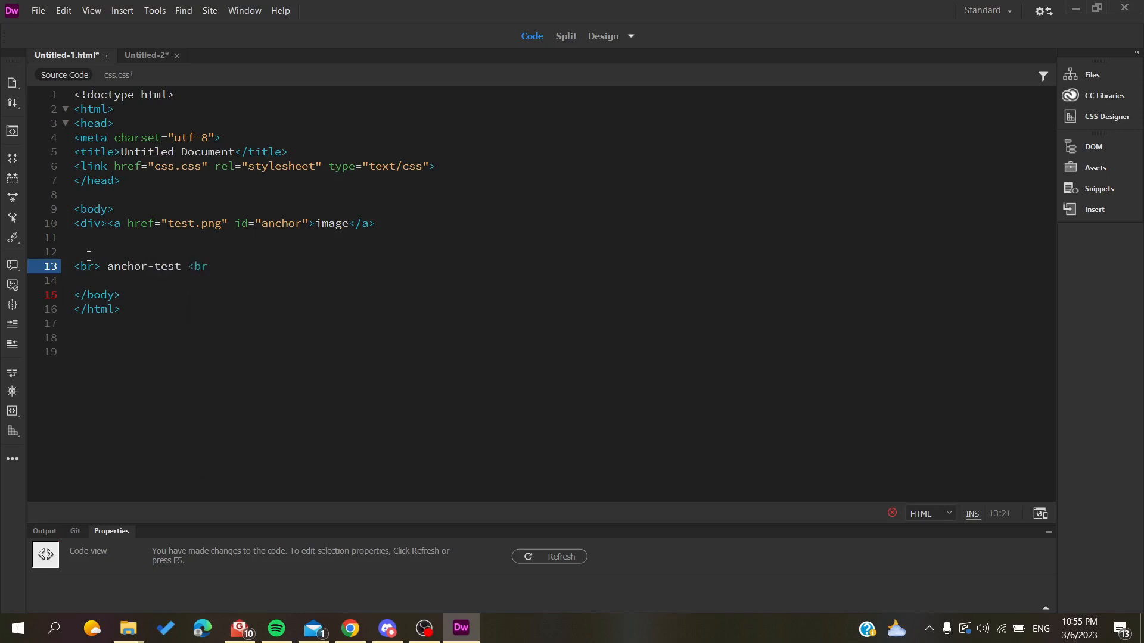
{"action": "type", "text": ">"}
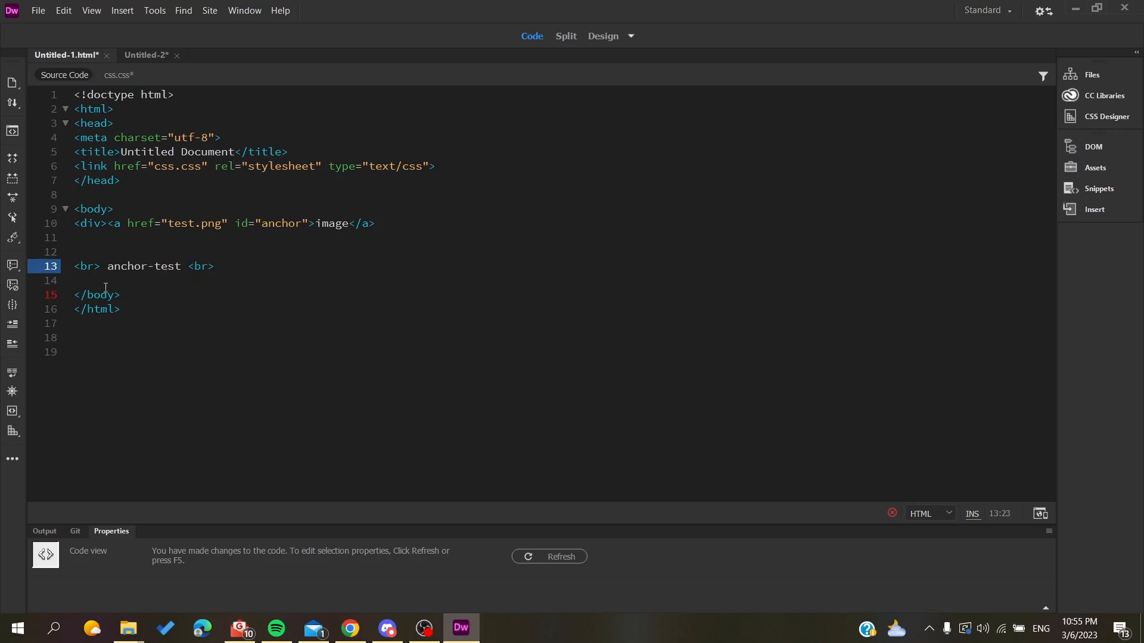
{"action": "type", "text": "</div"}
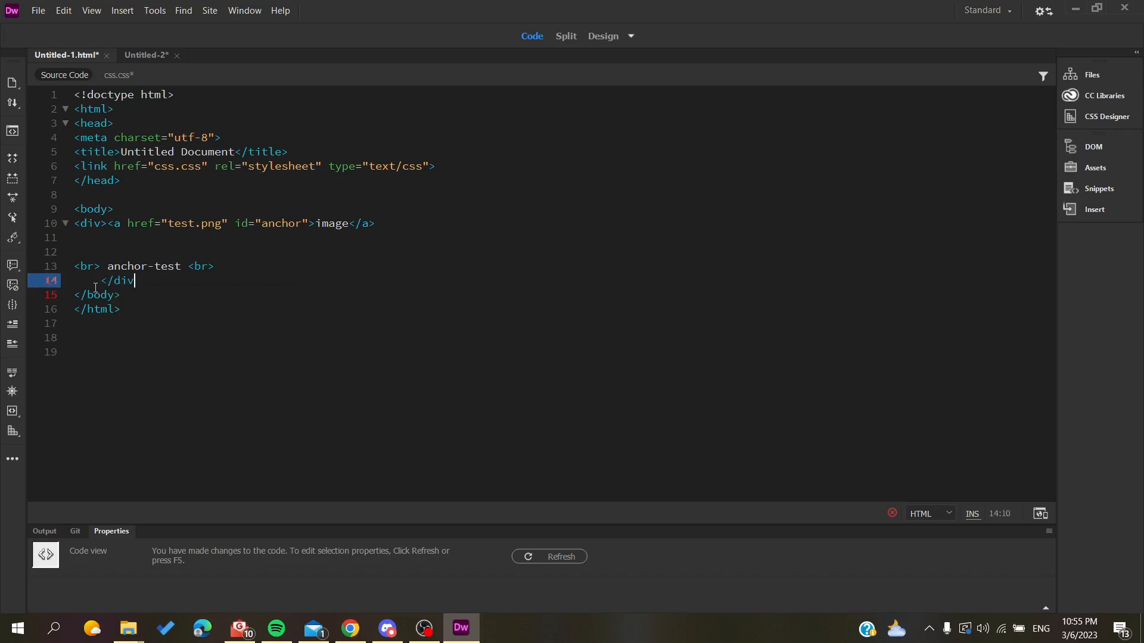
{"action": "left_click", "coordinate": [226, 266]}
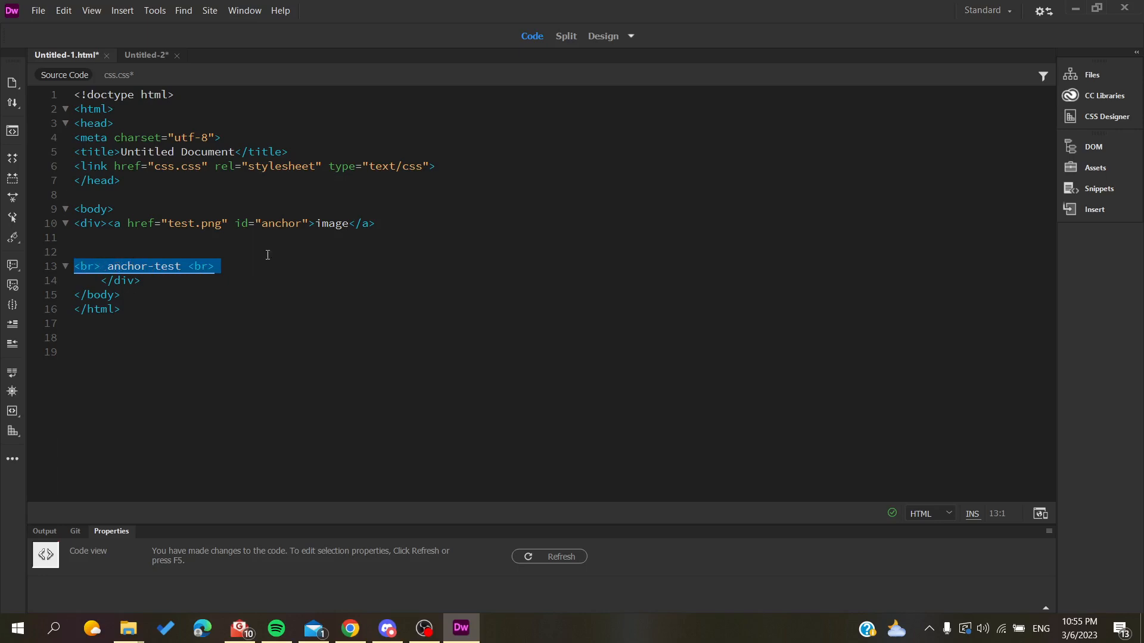
{"action": "mouse_move", "coordinate": [478, 544]}
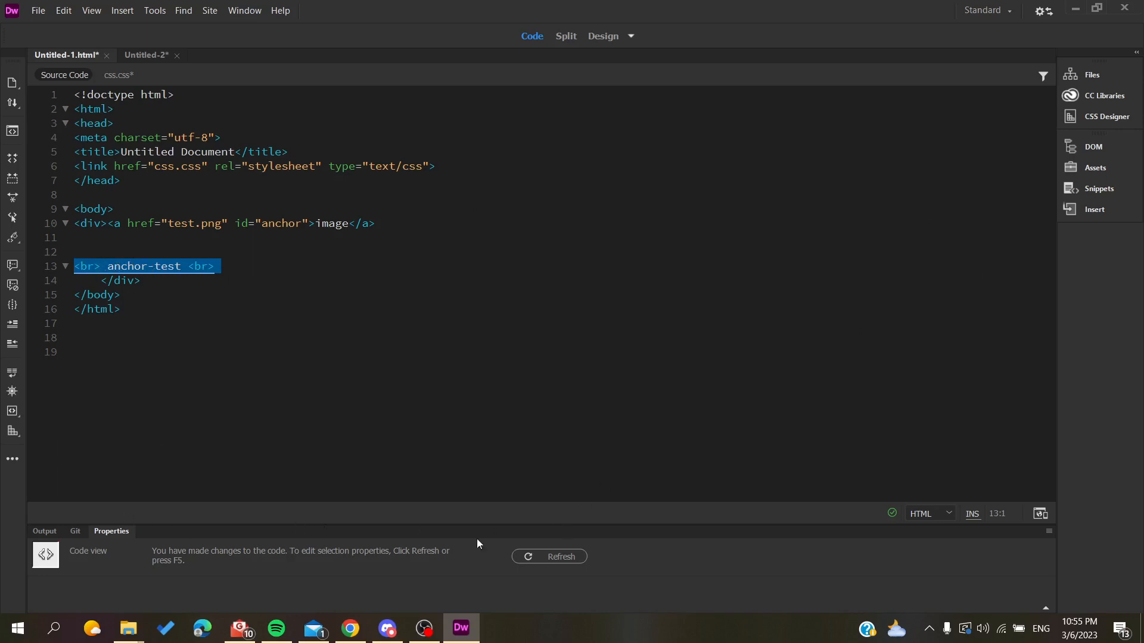
Step: Refresh the Properties panel and set the anchor-test text's Link to '#anchor'
{"action": "left_click", "coordinate": [549, 556]}
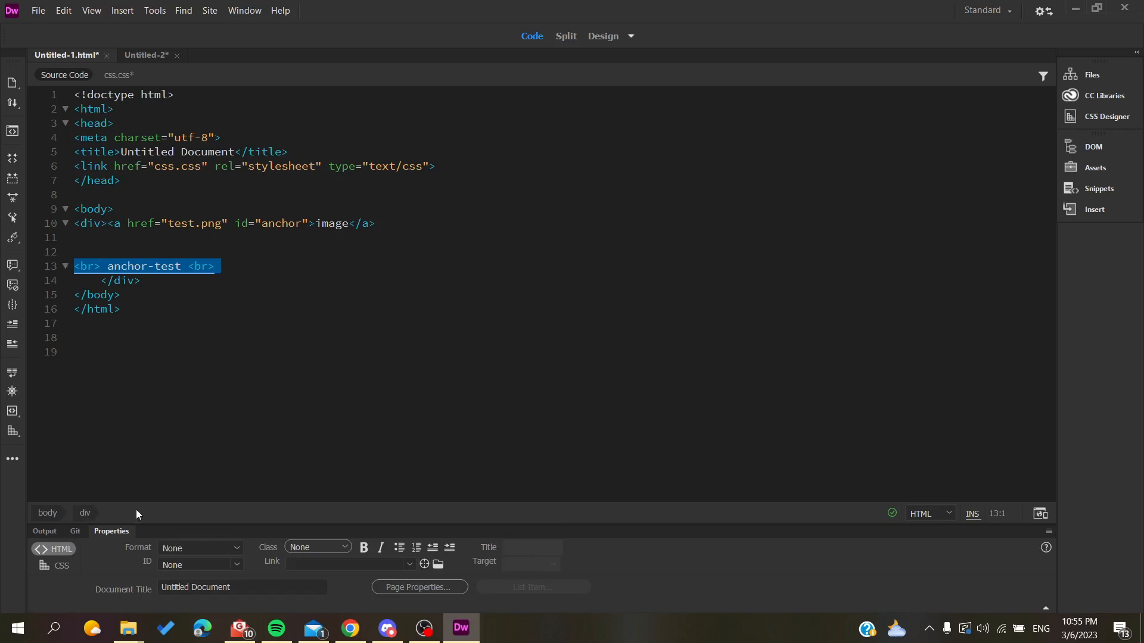
{"action": "left_click", "coordinate": [343, 562]}
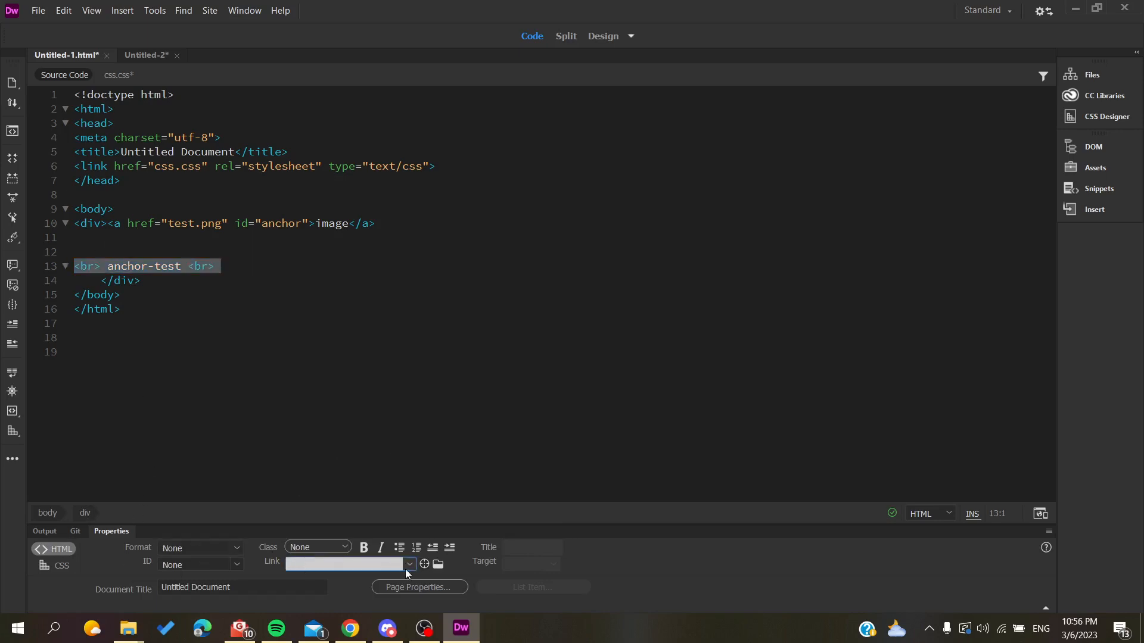
{"action": "left_click", "coordinate": [343, 563]}
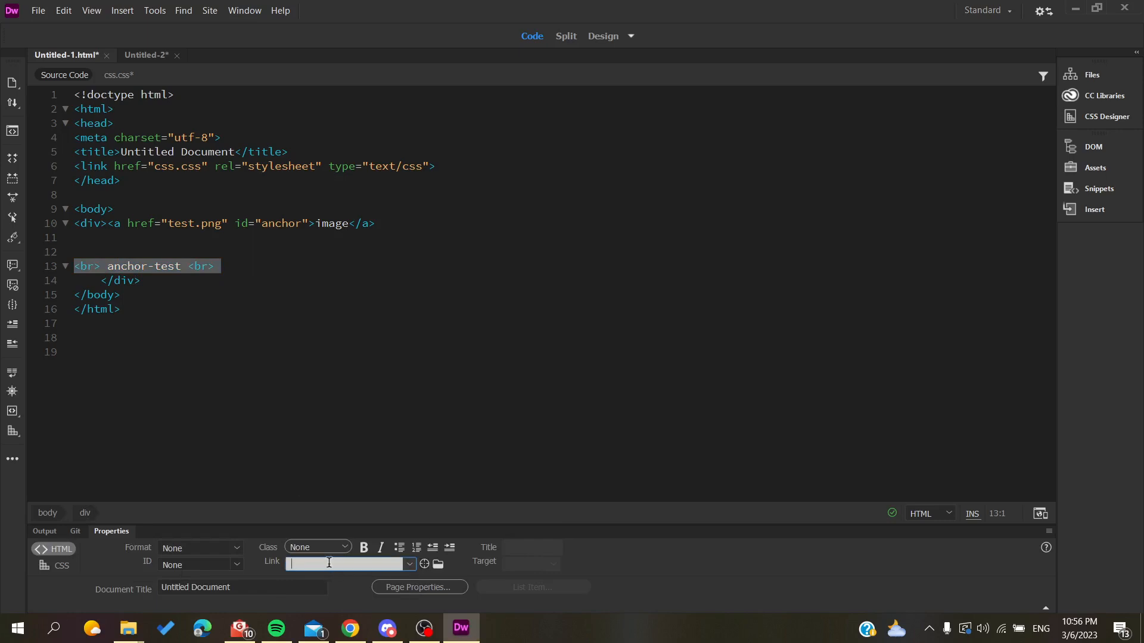
{"action": "type", "text": "#"}
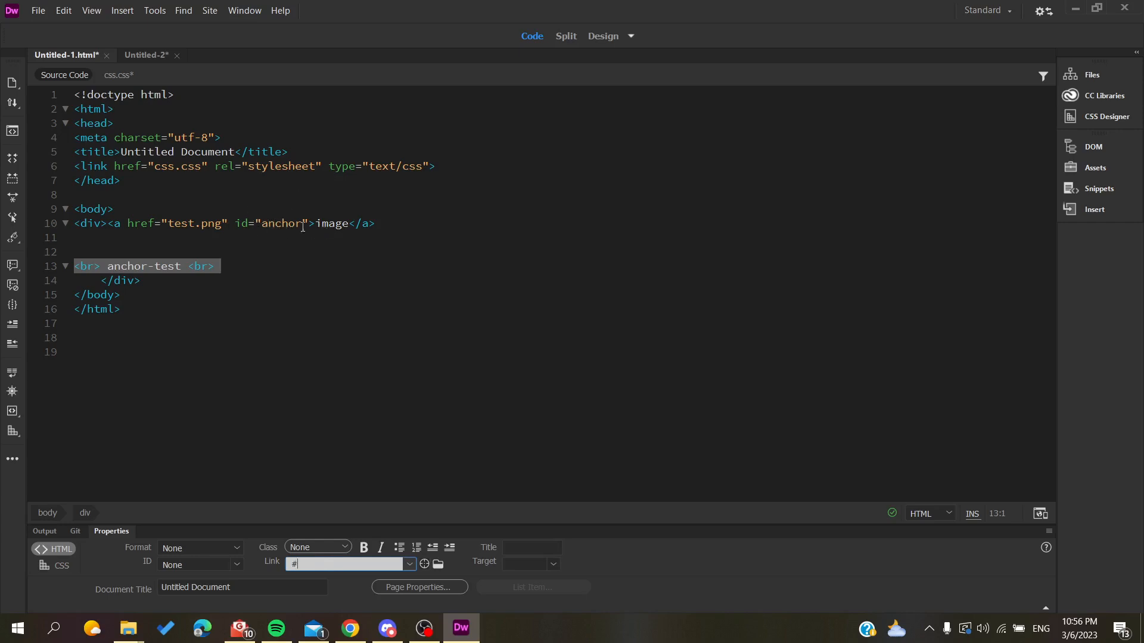
{"action": "mouse_move", "coordinate": [221, 560]}
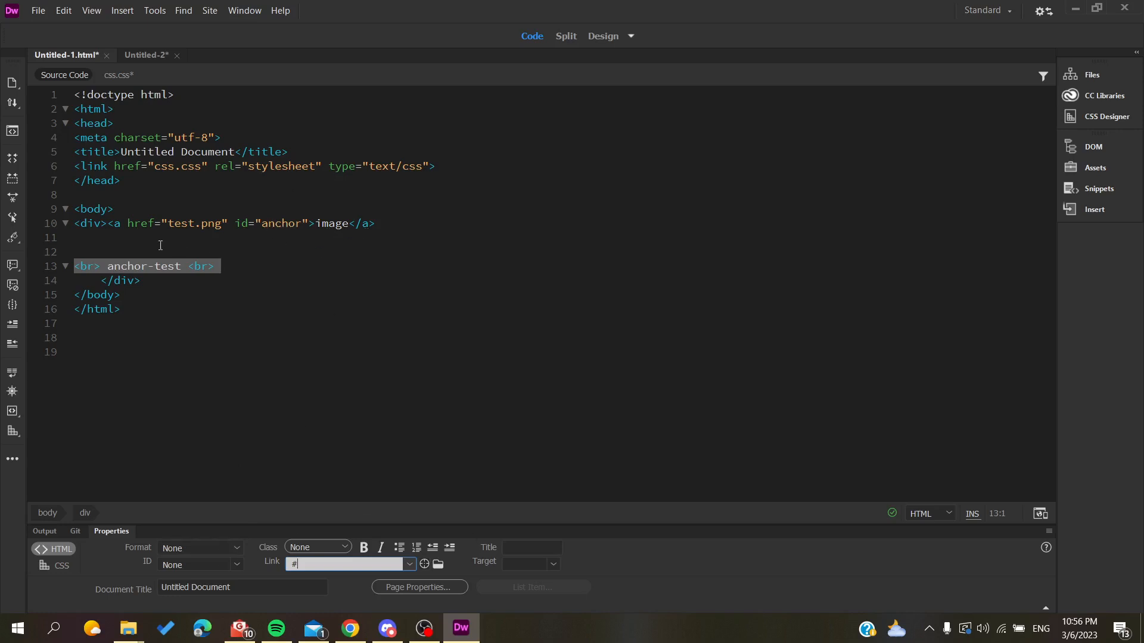
{"action": "mouse_move", "coordinate": [273, 220]}
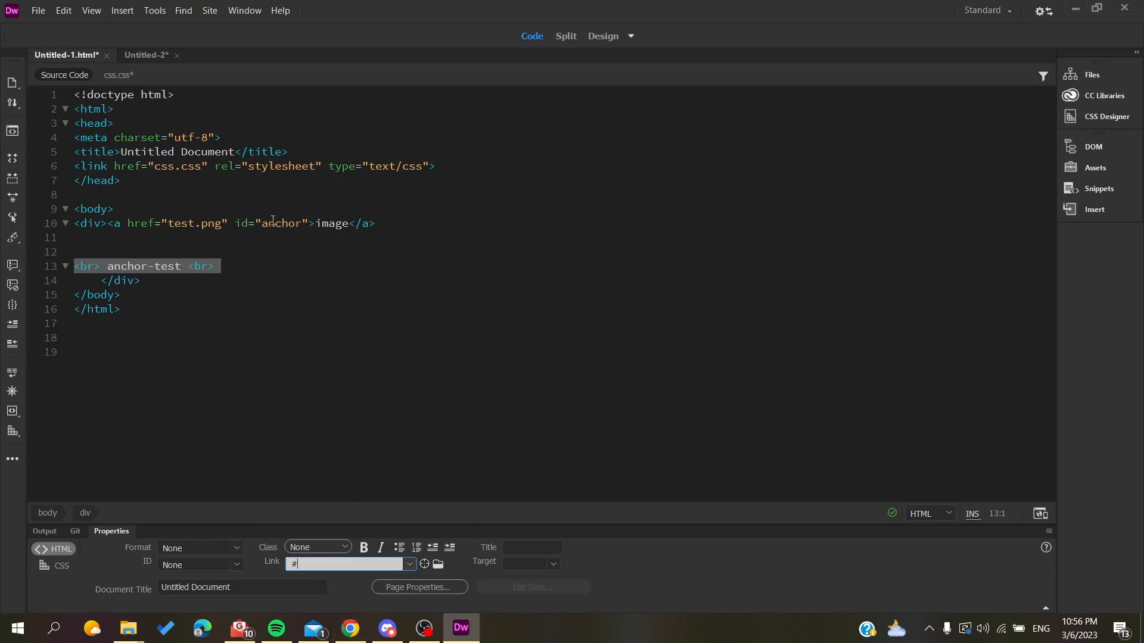
{"action": "type", "text": "ancho"}
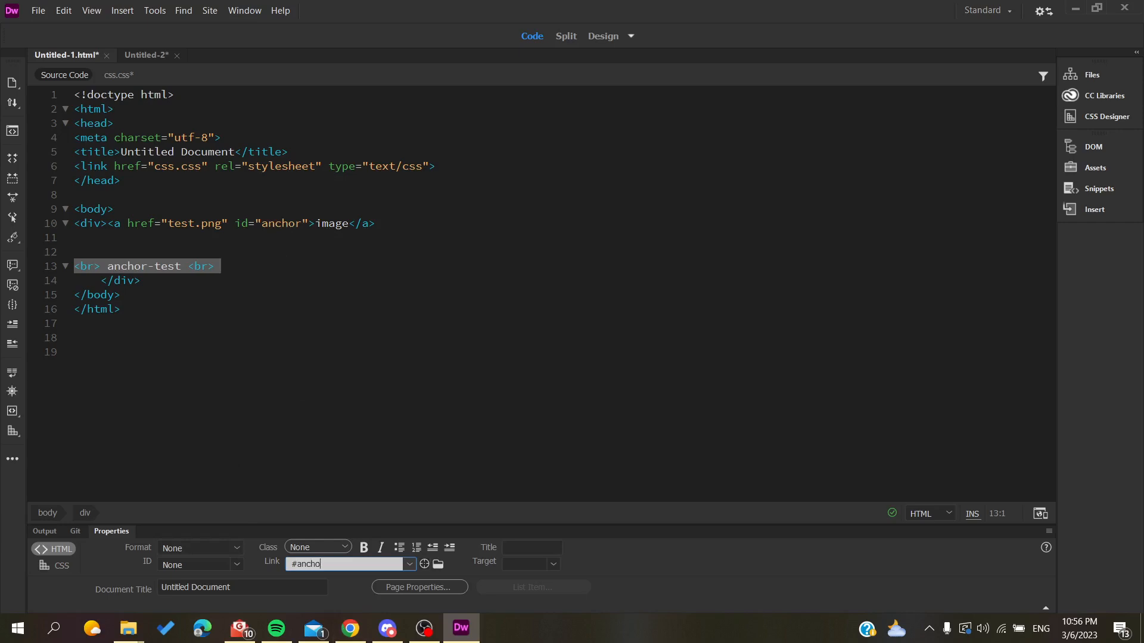
{"action": "key", "text": "Return"}
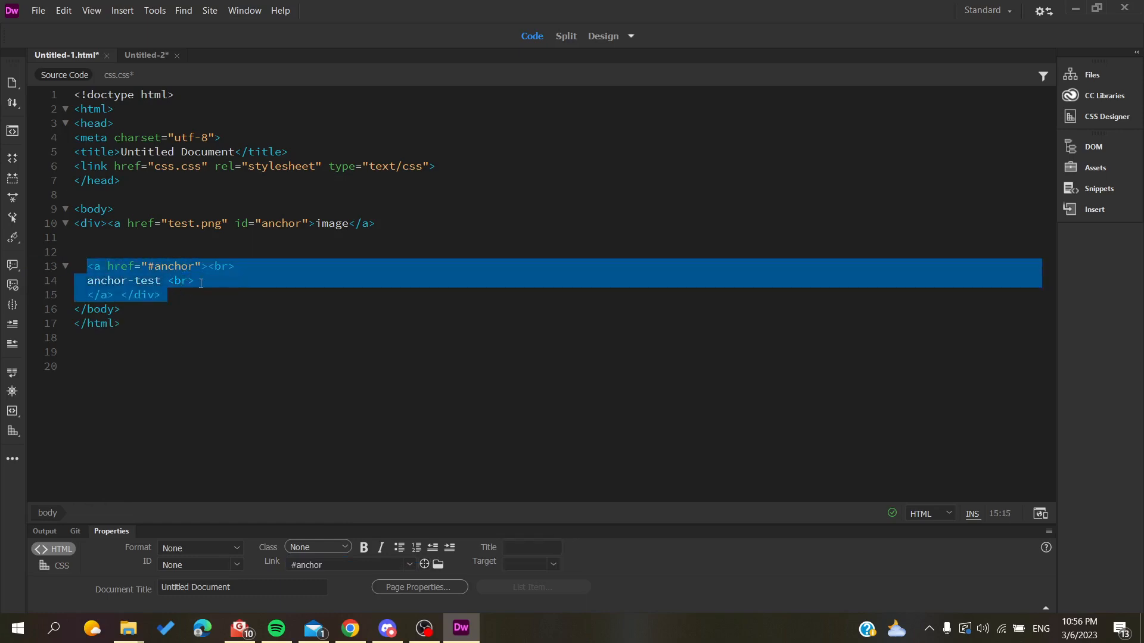
{"action": "left_click", "coordinate": [139, 280]}
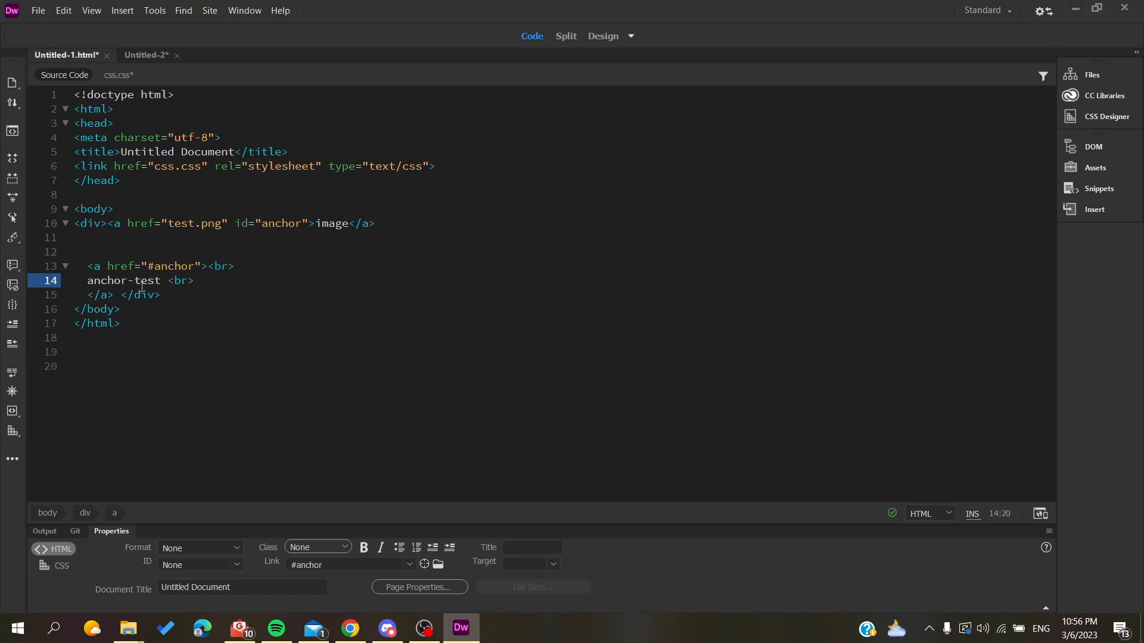
{"action": "double_click", "coordinate": [123, 280]}
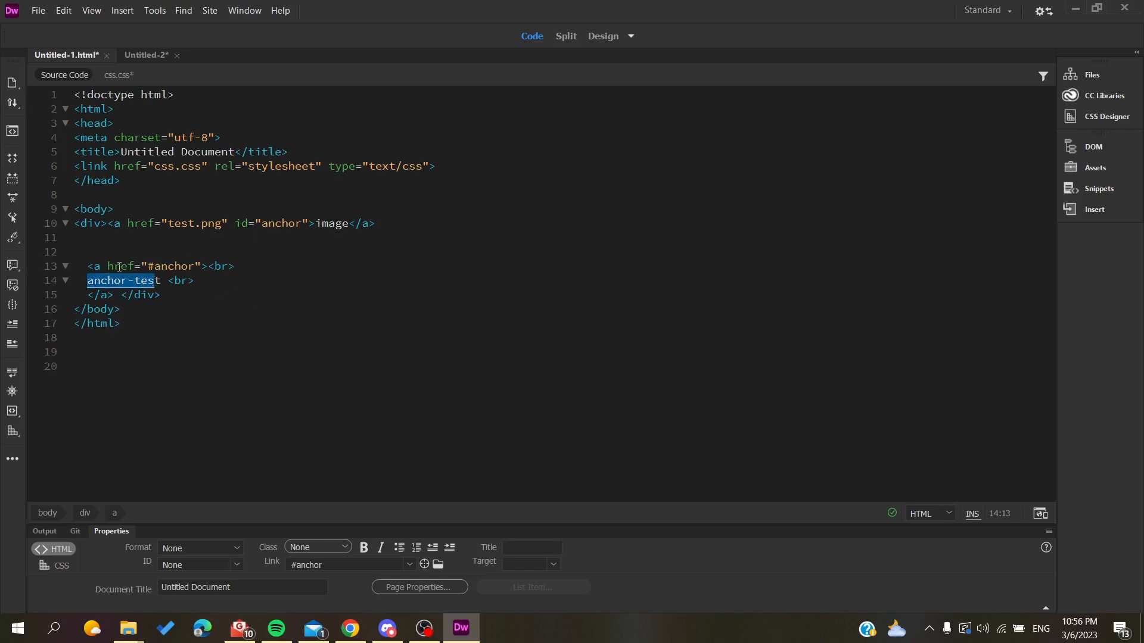
{"action": "left_click", "coordinate": [153, 223]}
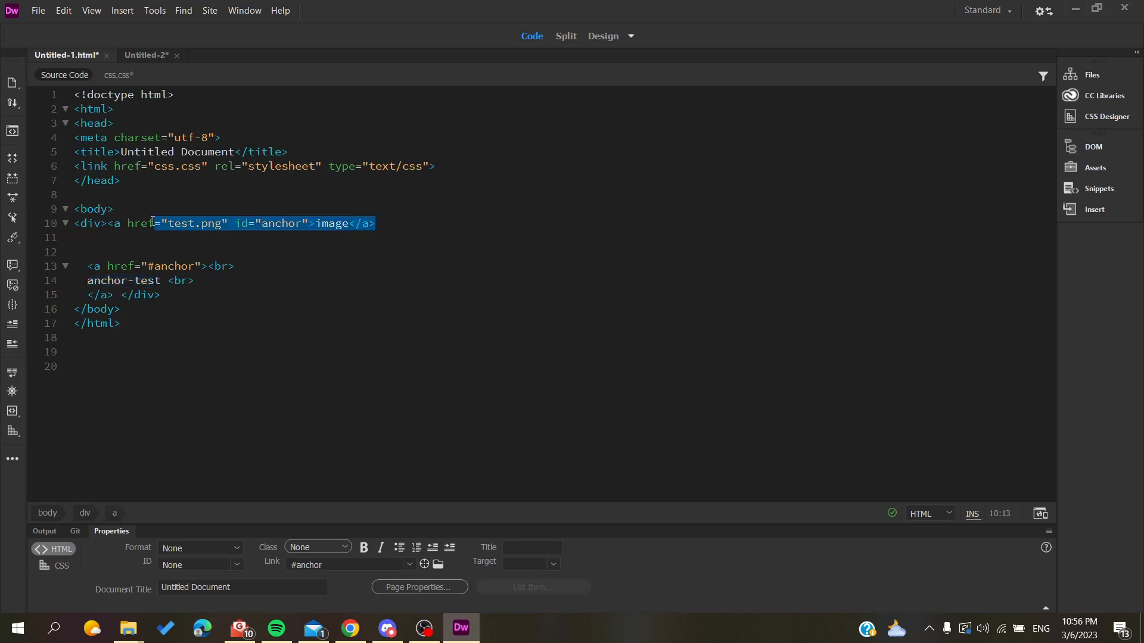